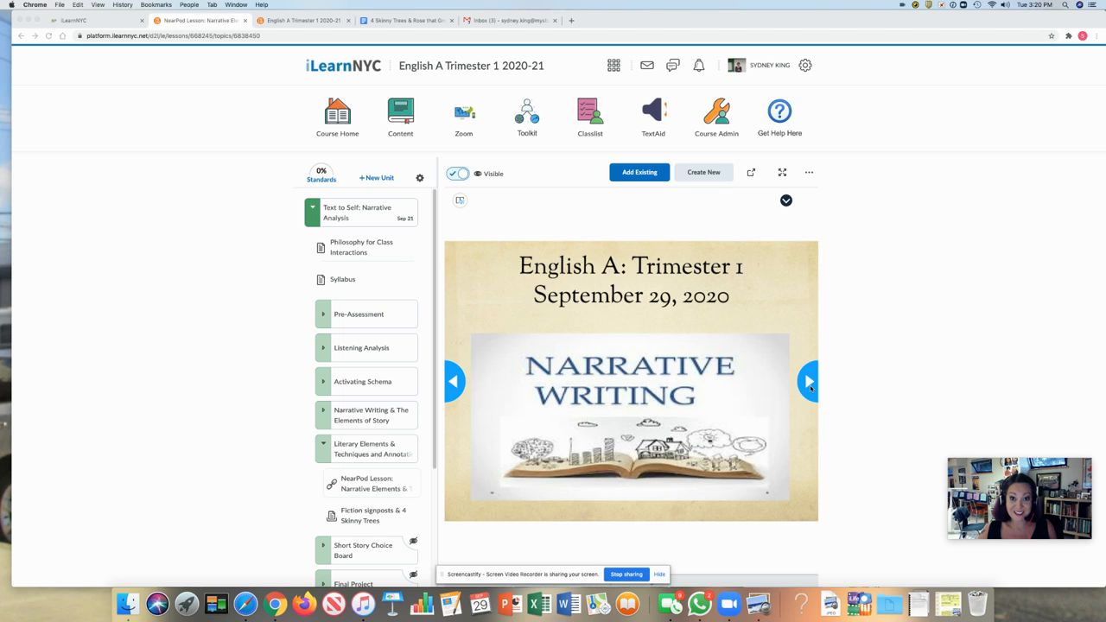
mouse_move(809, 382)
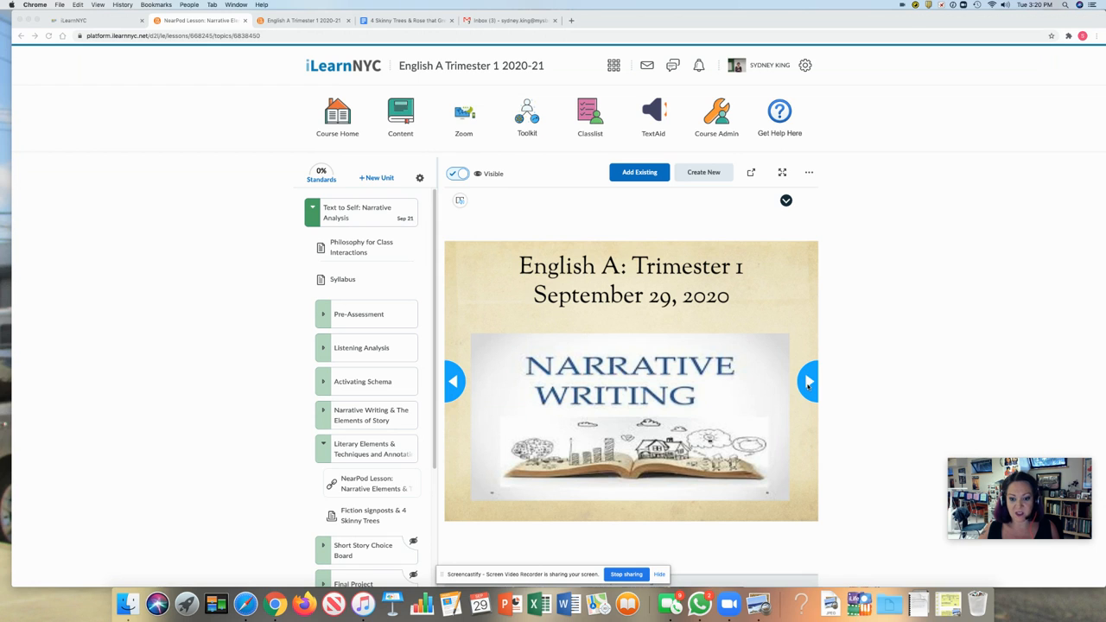
- Page through the Nearpod slides: title, setting quiz results, Plot, and the following slides
left_click(809, 382)
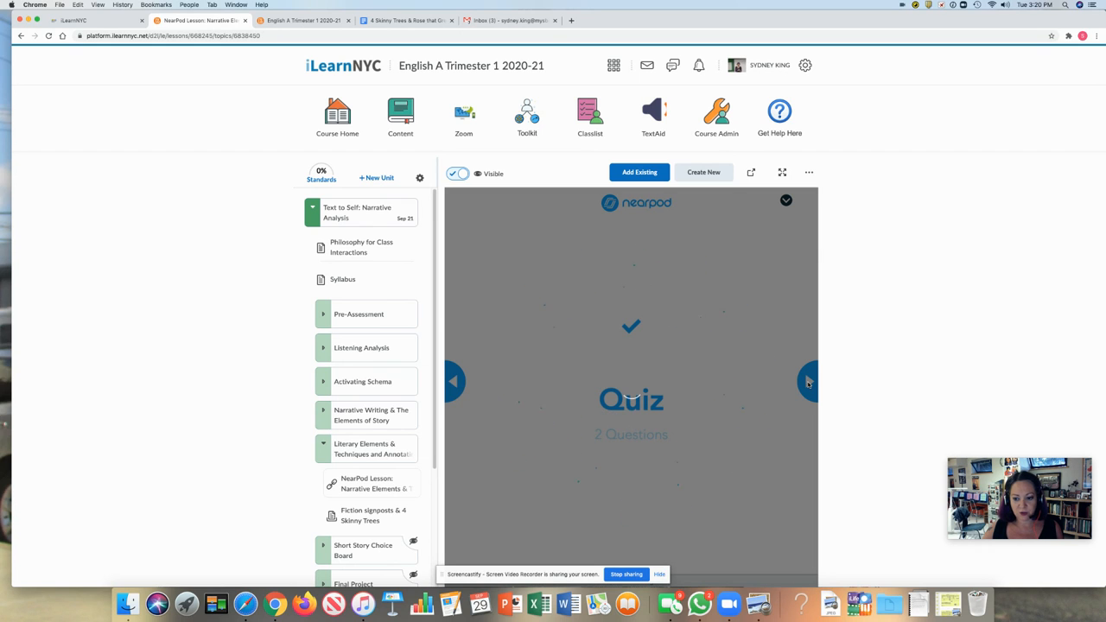
left_click(808, 382)
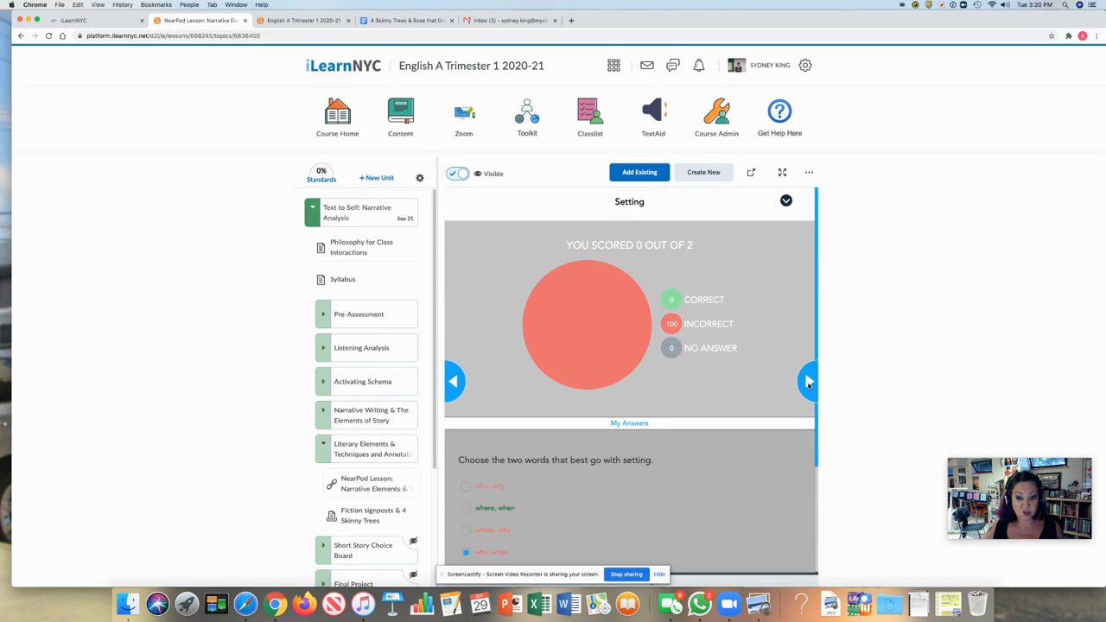
left_click(808, 382)
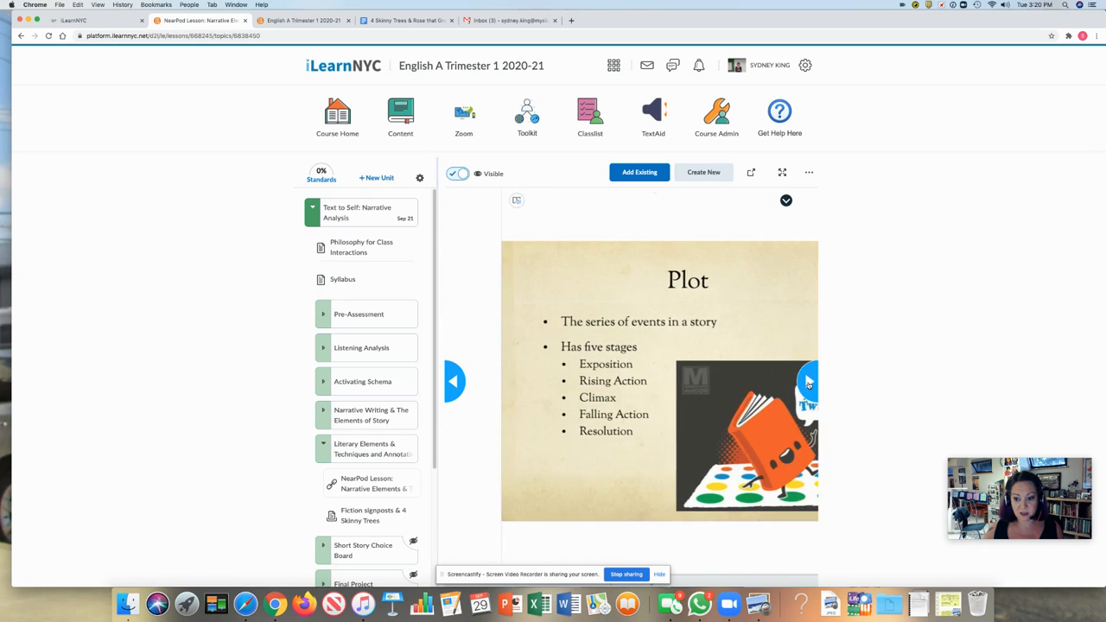
left_click(809, 382)
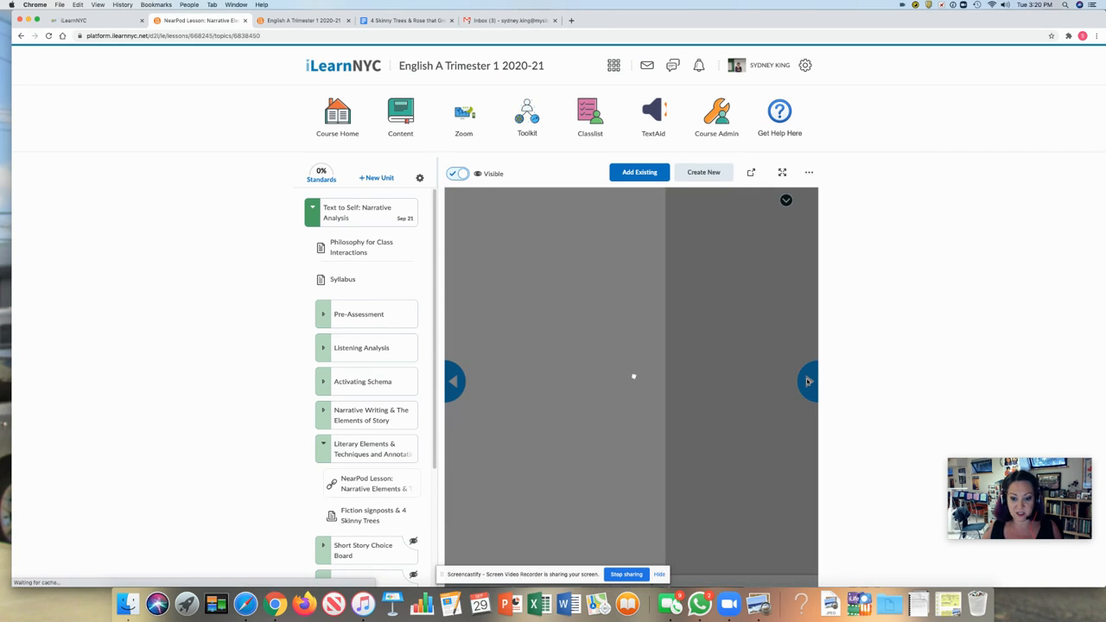
left_click(806, 382)
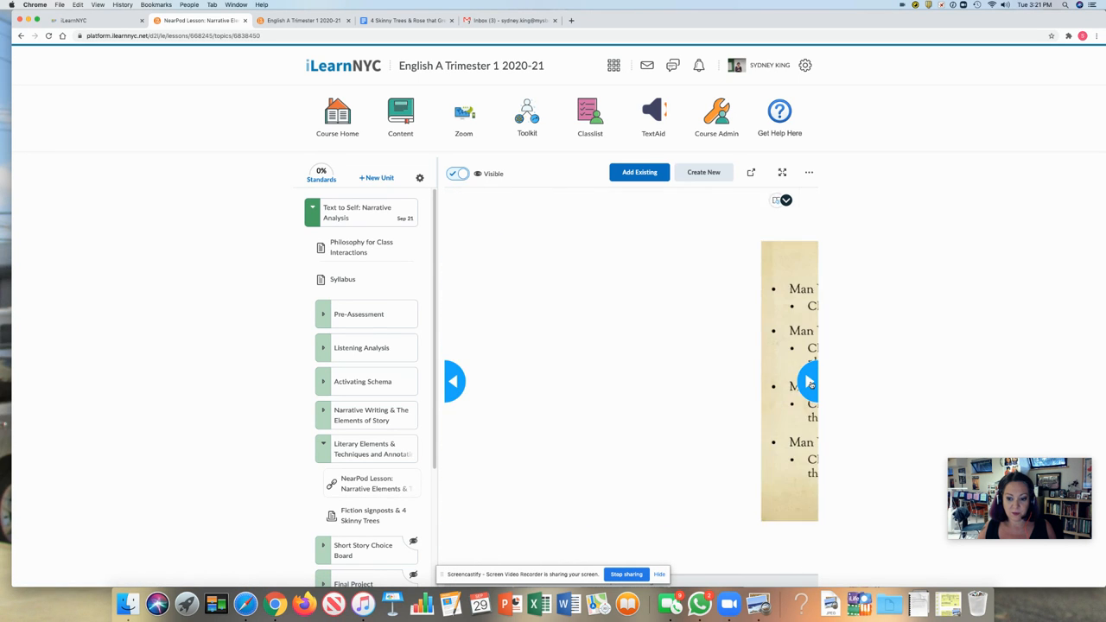
- Advance past the Elements Vs. Techniques slide to the basketball matching activity
left_click(808, 382)
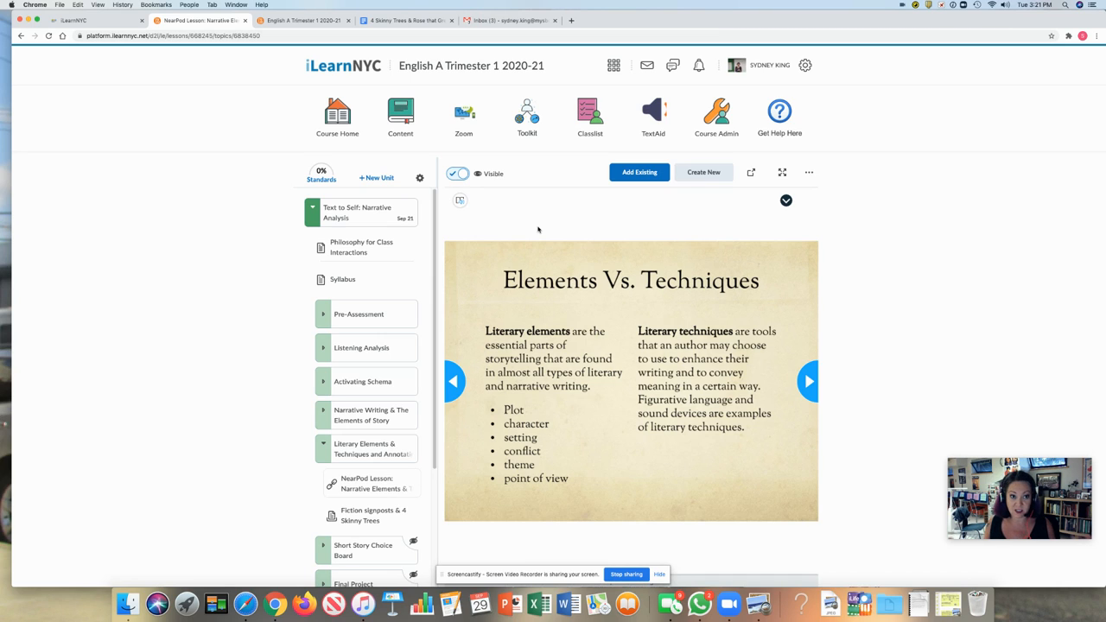
mouse_move(664, 301)
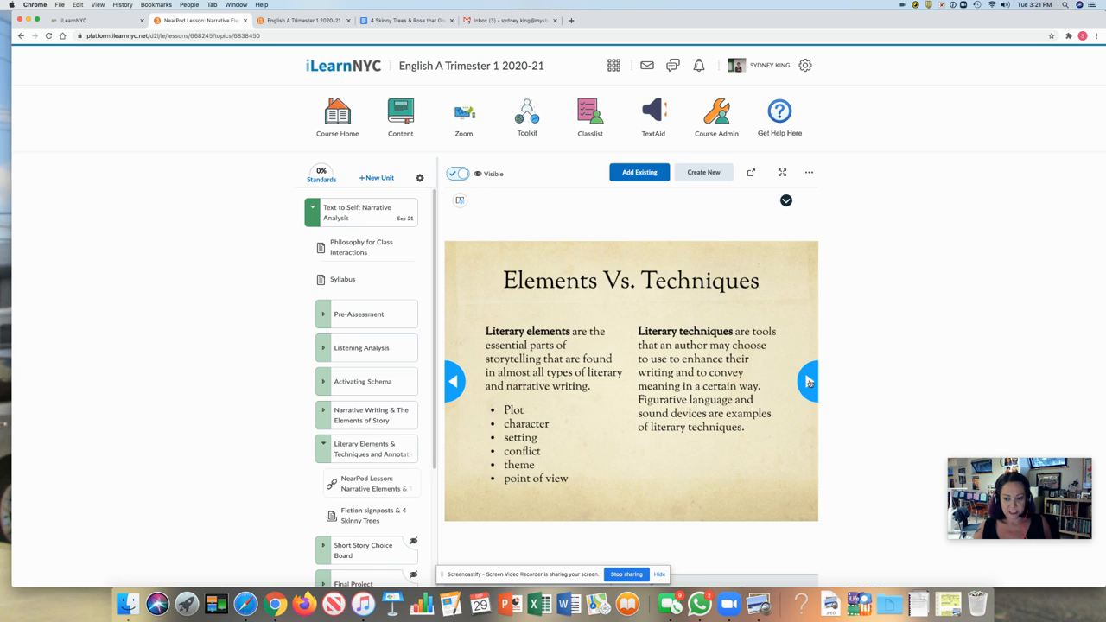
left_click(809, 382)
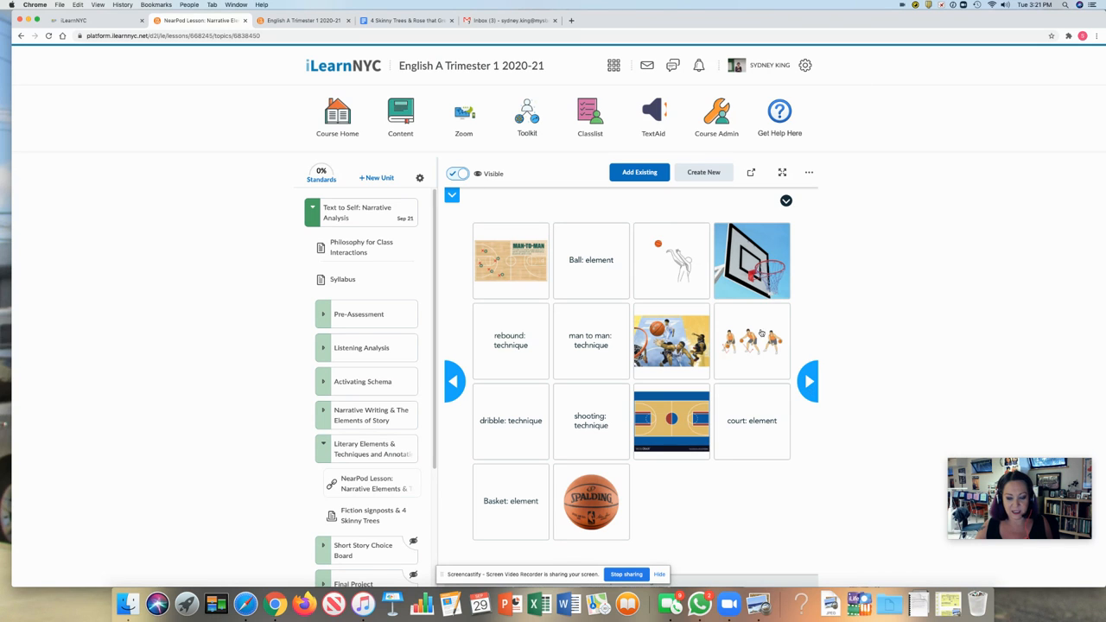
- Advance past the basketball activity to the Repetition/Parallel Structure slide
left_click(809, 382)
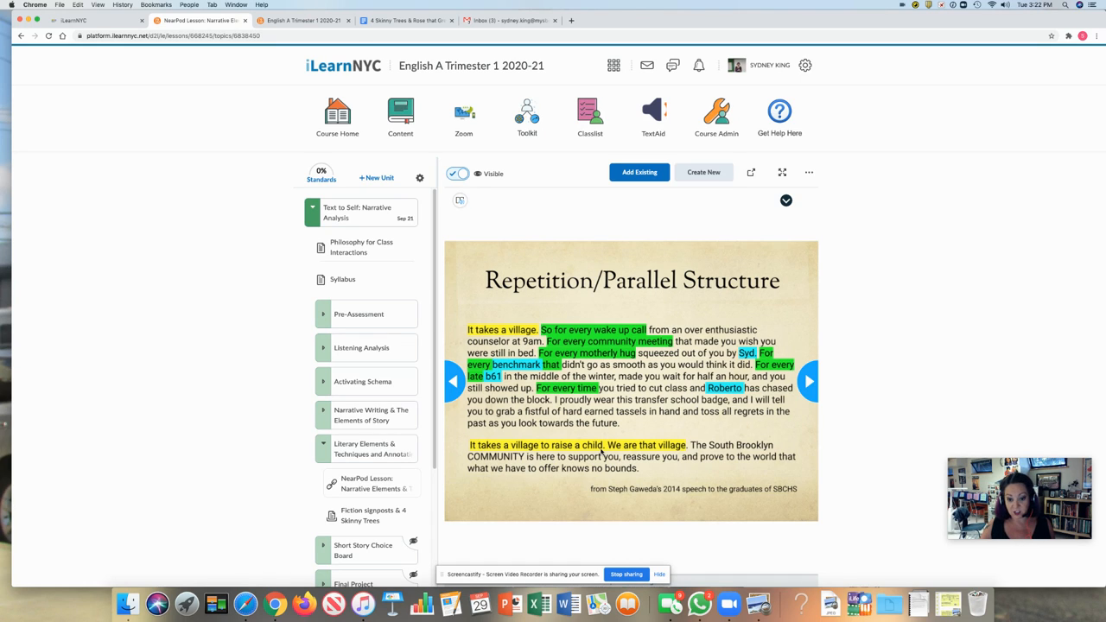
mouse_move(429, 447)
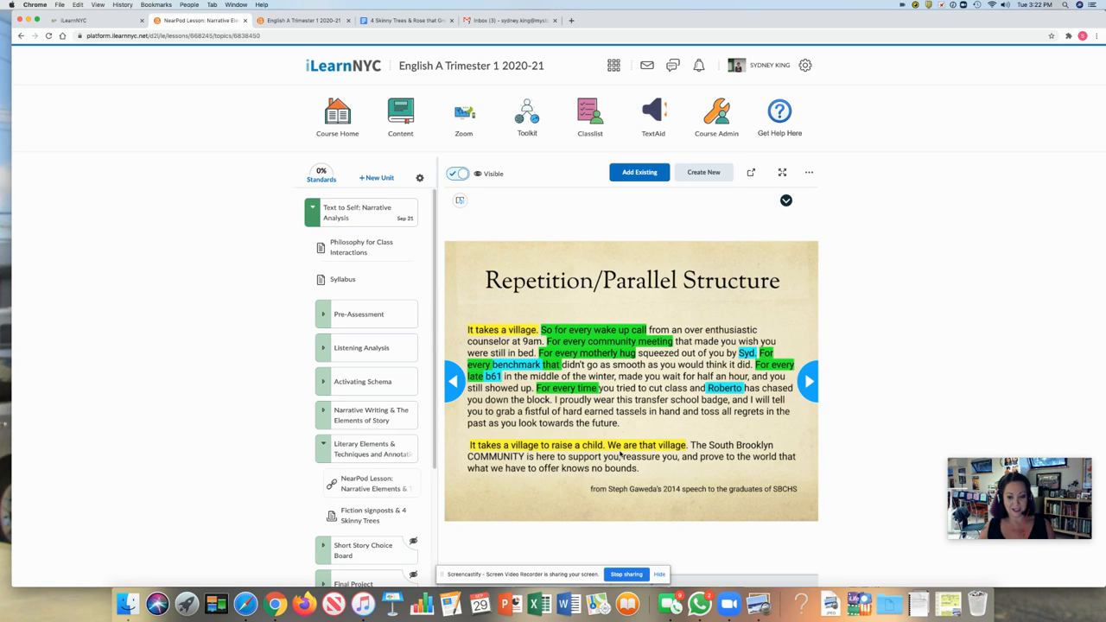
mouse_move(546, 337)
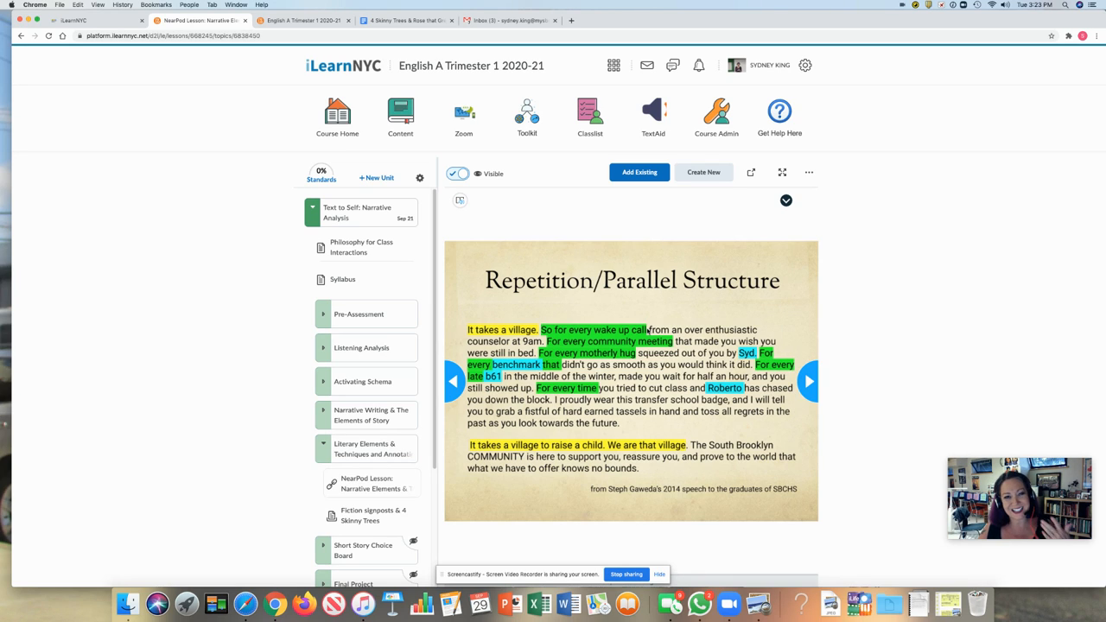
mouse_move(641, 394)
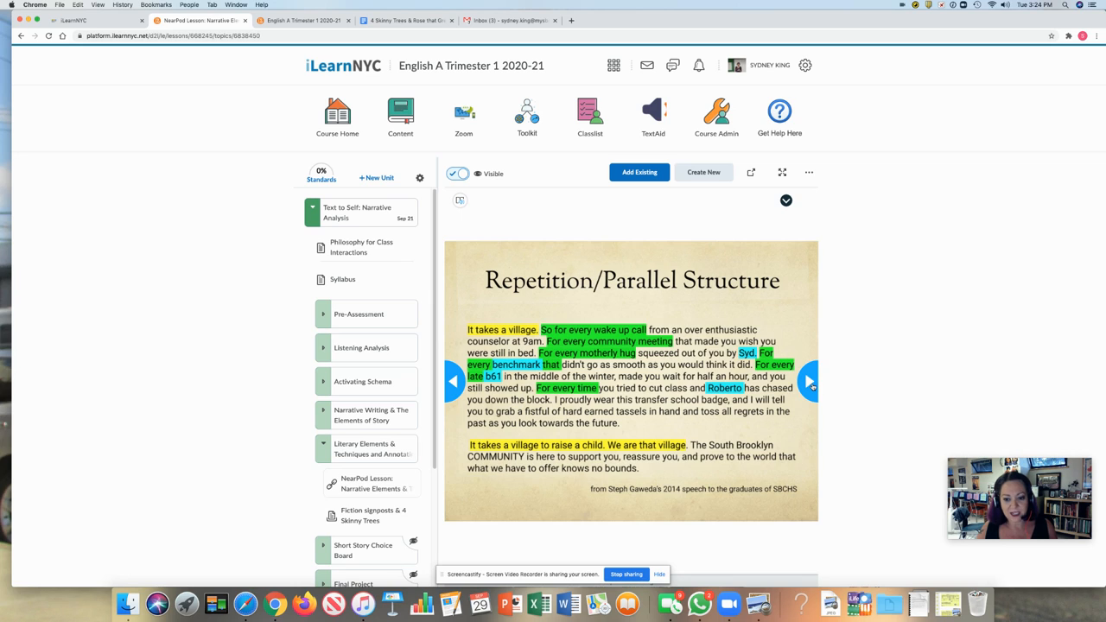
- Advance to the Four Skinny Trees excerpt with its repeated phrases highlighted
left_click(808, 381)
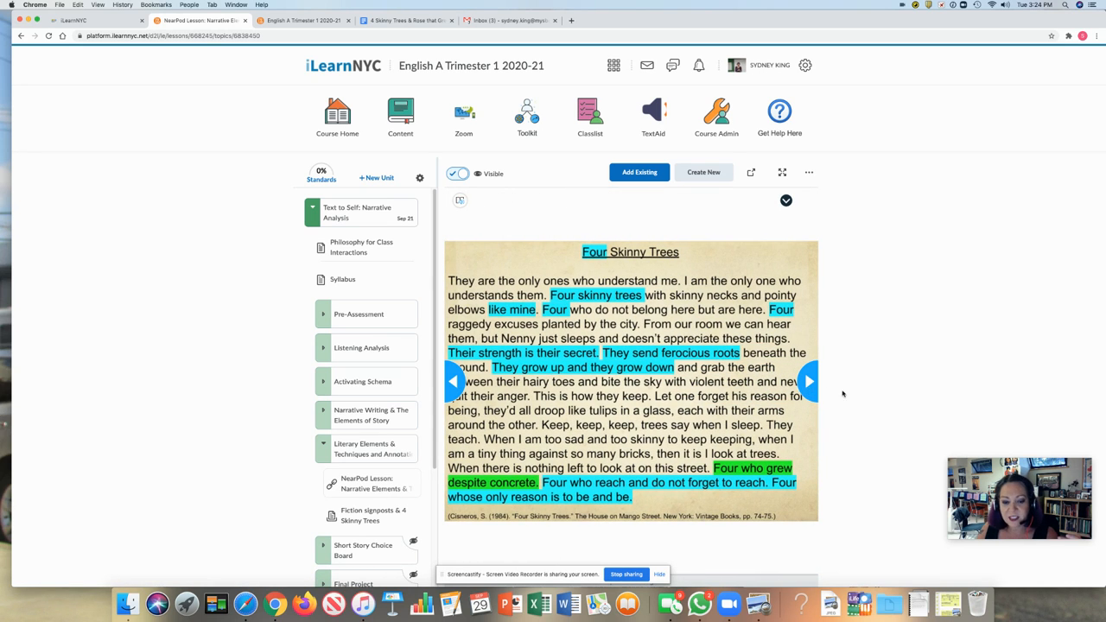
mouse_move(860, 420)
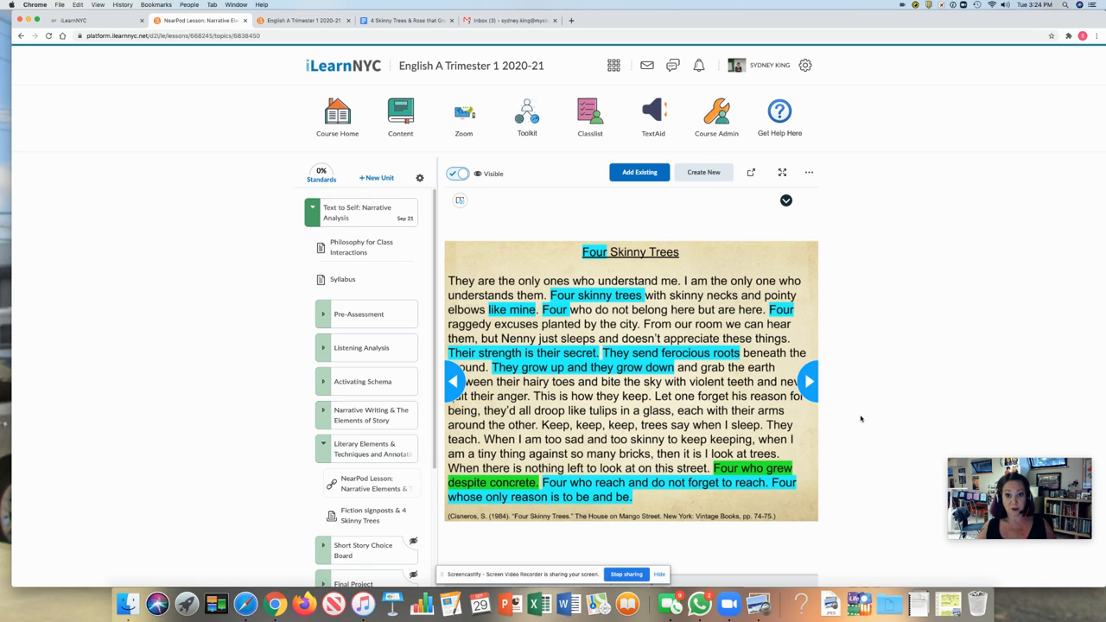
mouse_move(841, 391)
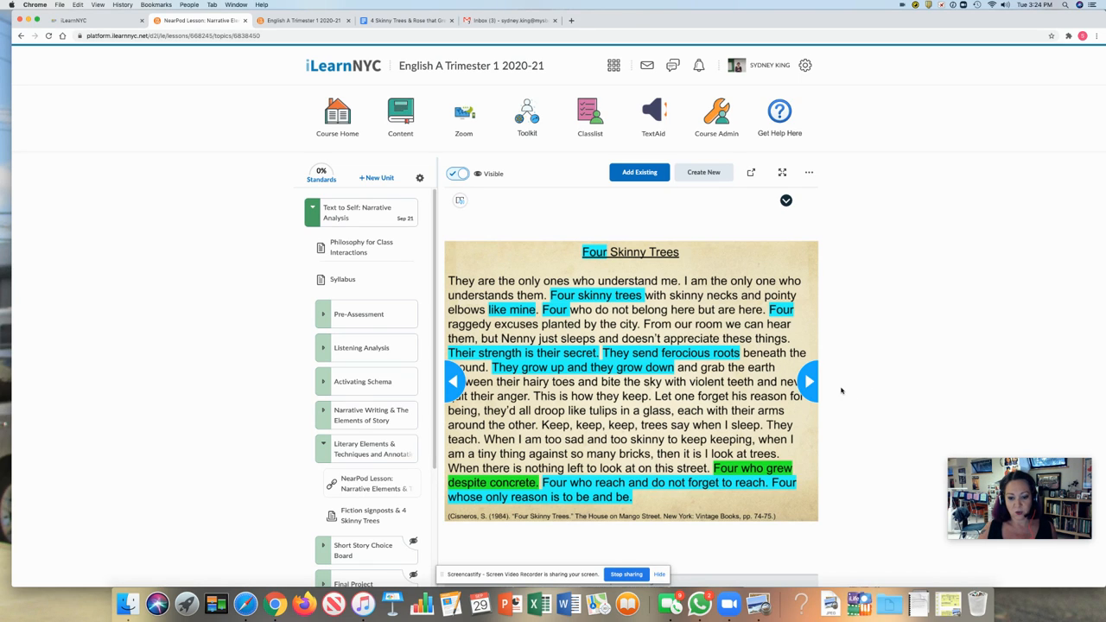
mouse_move(518, 325)
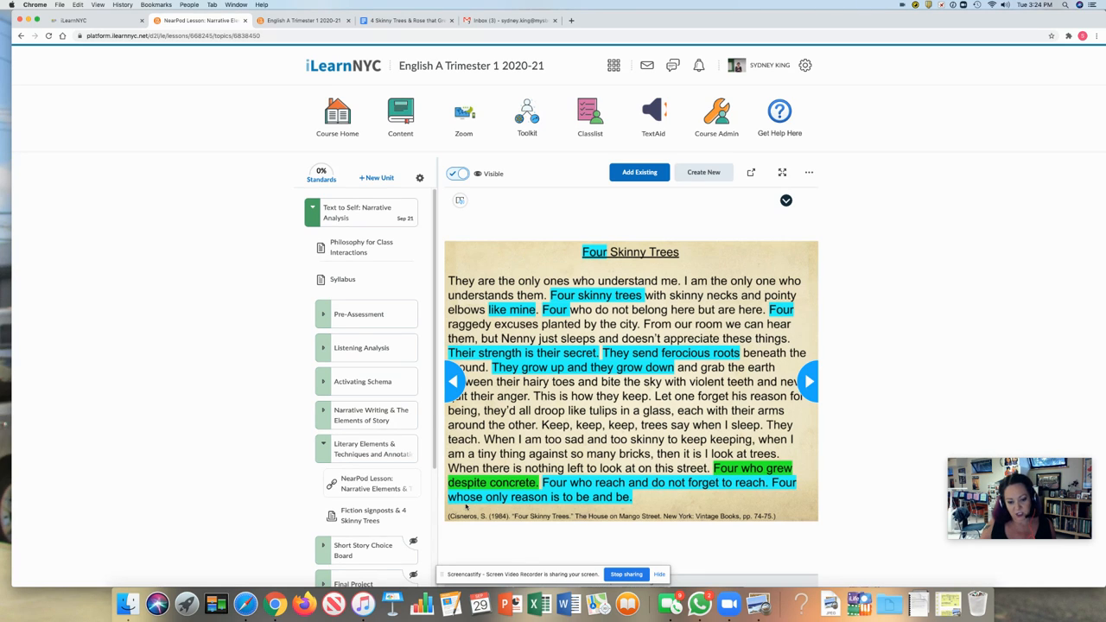
mouse_move(655, 501)
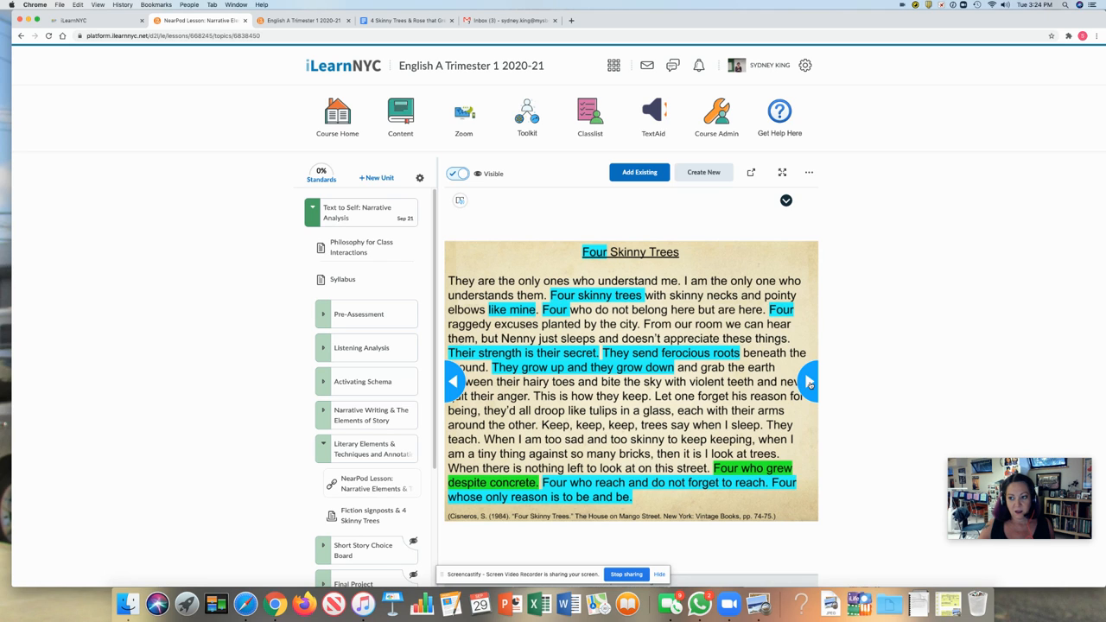
- Reach the Repetition in 4 Skinny Trees question, then the Fiction signposts assignment's Submissions page
left_click(809, 382)
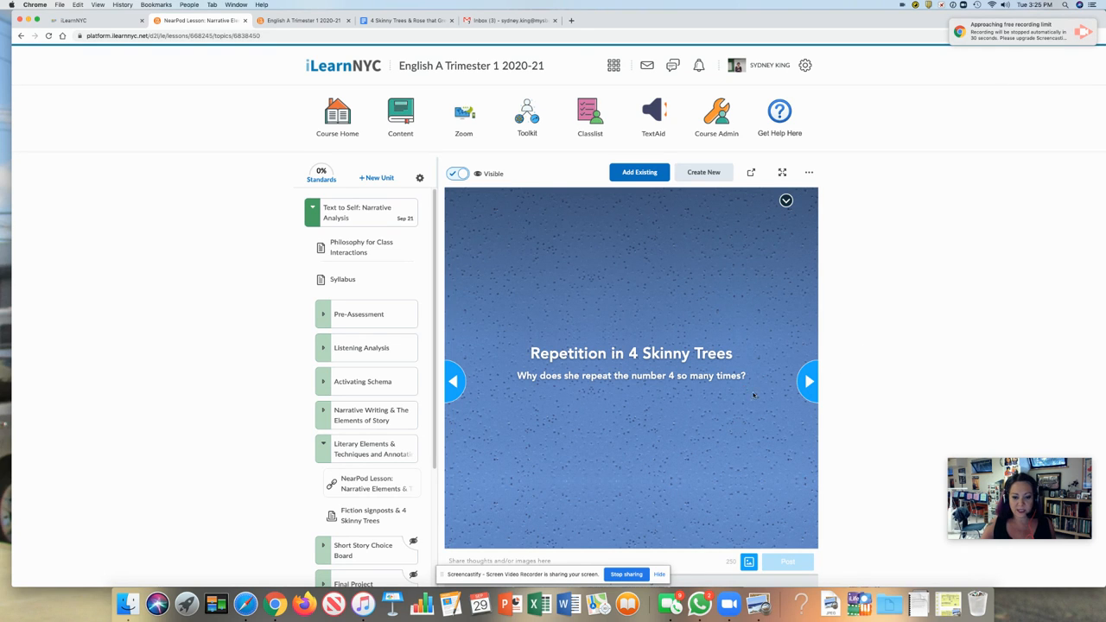
left_click(809, 382)
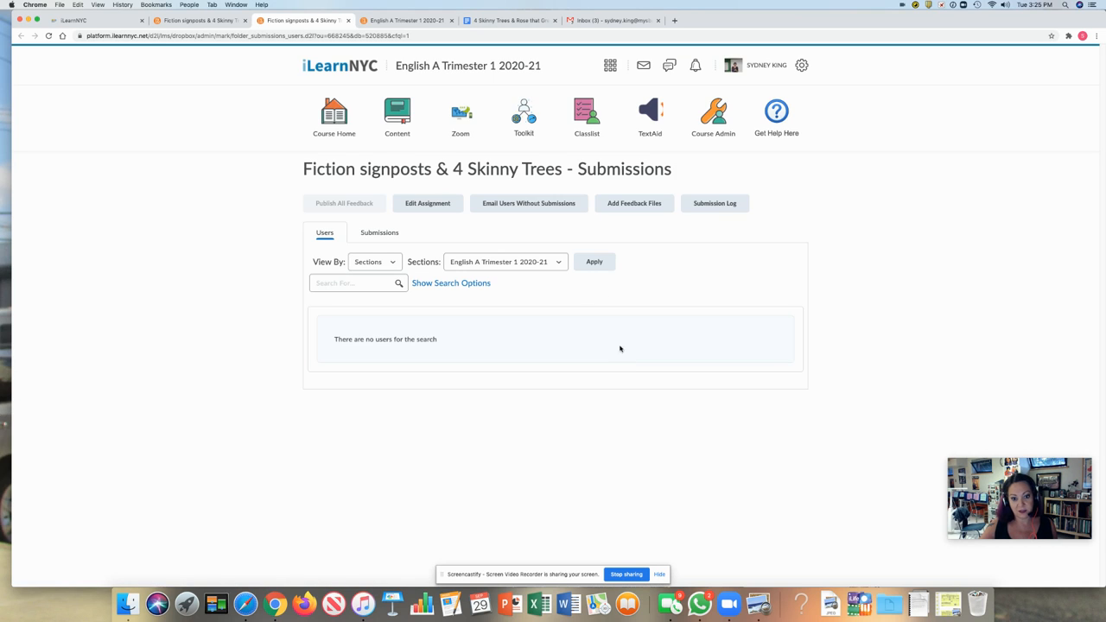
left_click(427, 204)
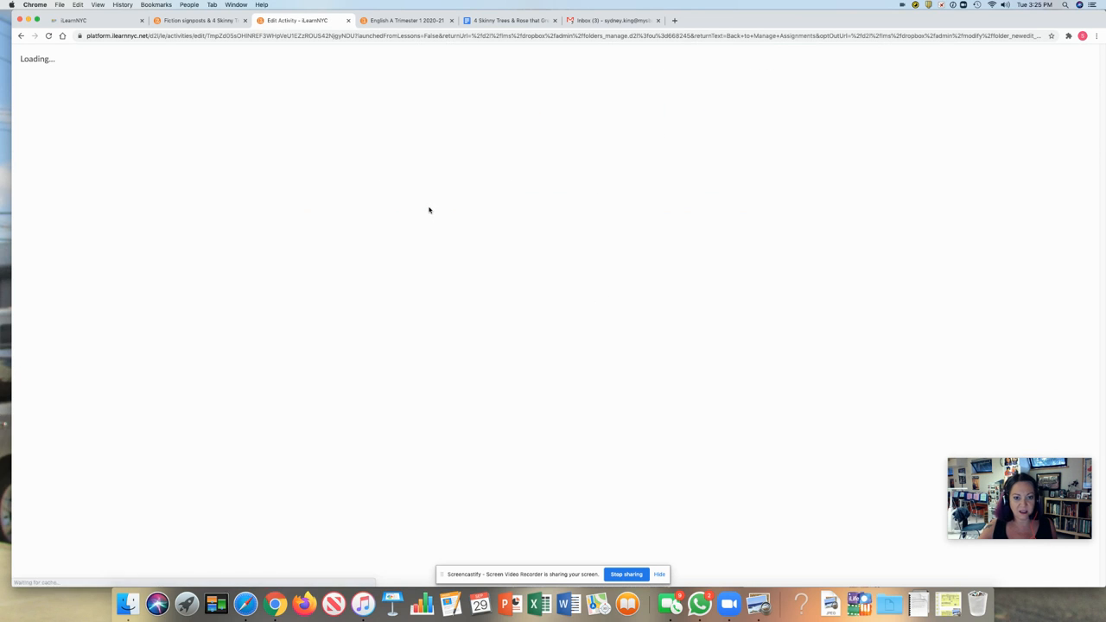